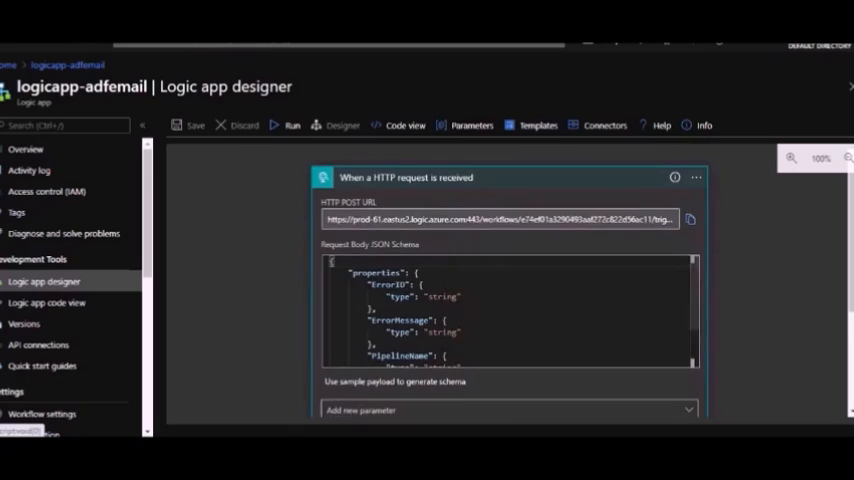
- Inspect the HTTP trigger's error-details schema (ErrorID, properties) and scroll to Parse JSON
scroll(down, 3)
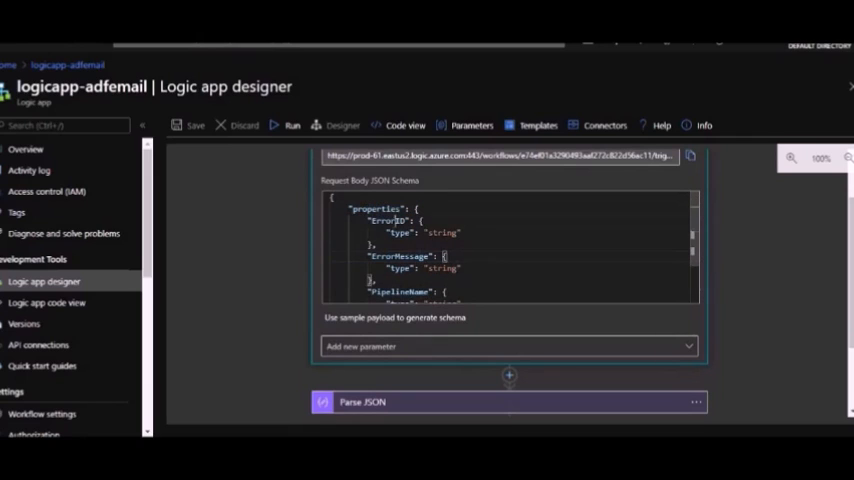
double_click(399, 256)
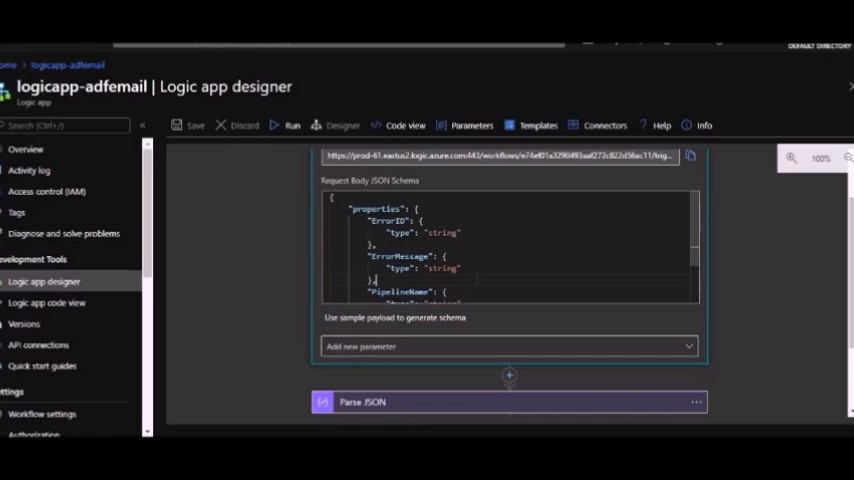
double_click(375, 208)
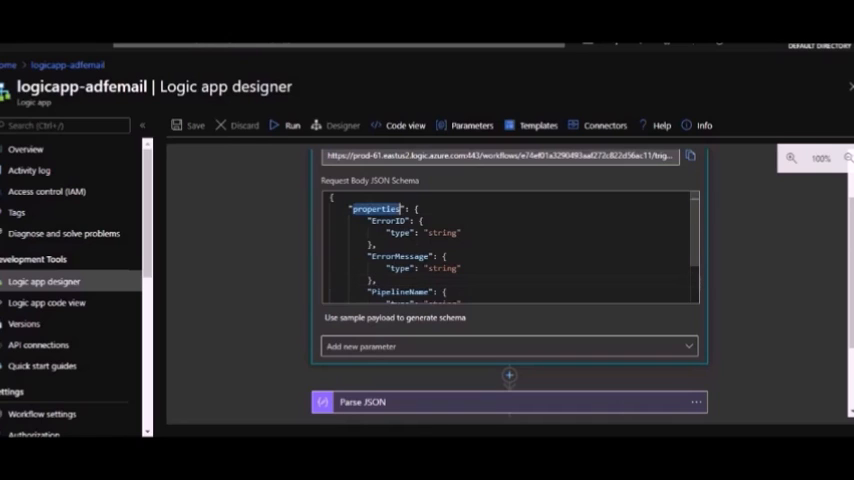
scroll(down, 3)
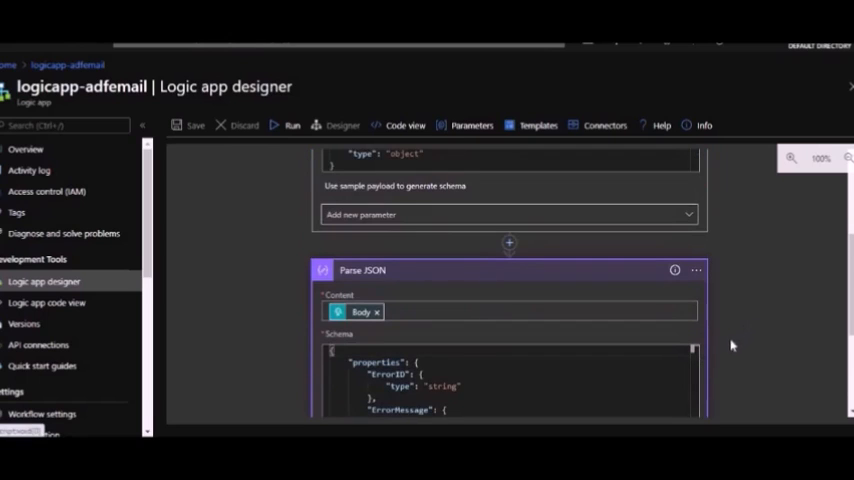
- Expand the Send an email (V2) card and review its Body, Subject and To fields
scroll(down, 3)
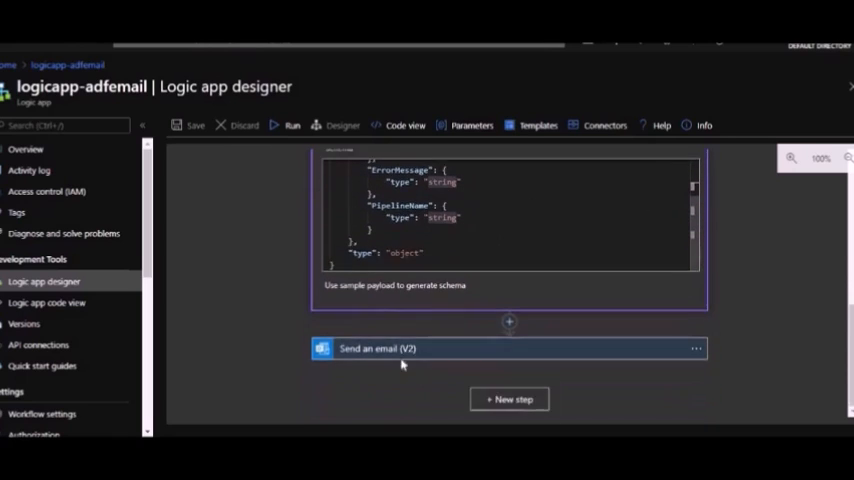
click(377, 348)
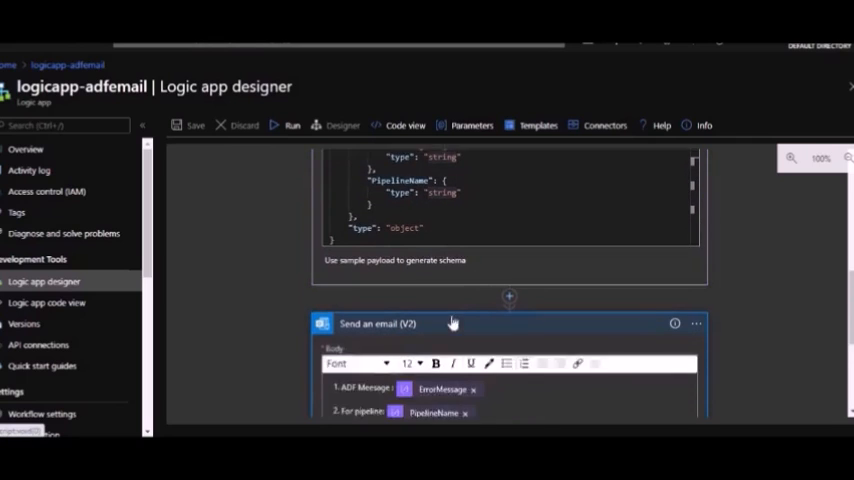
scroll(down, 3)
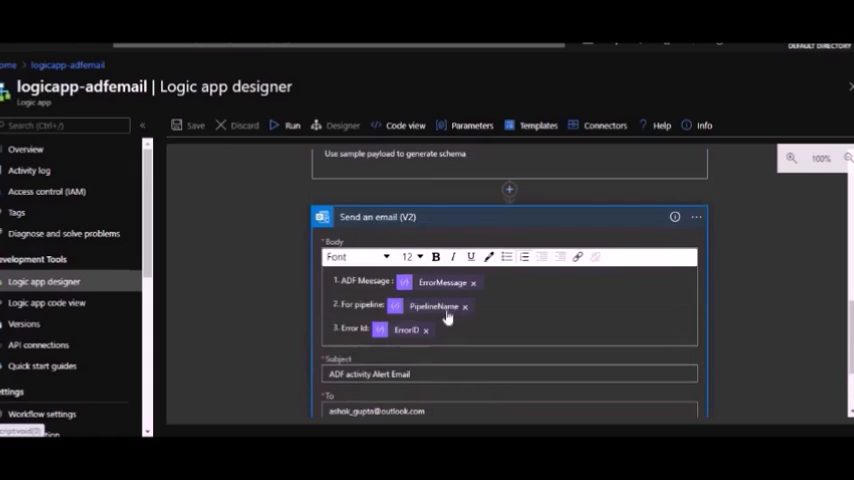
scroll(down, 3)
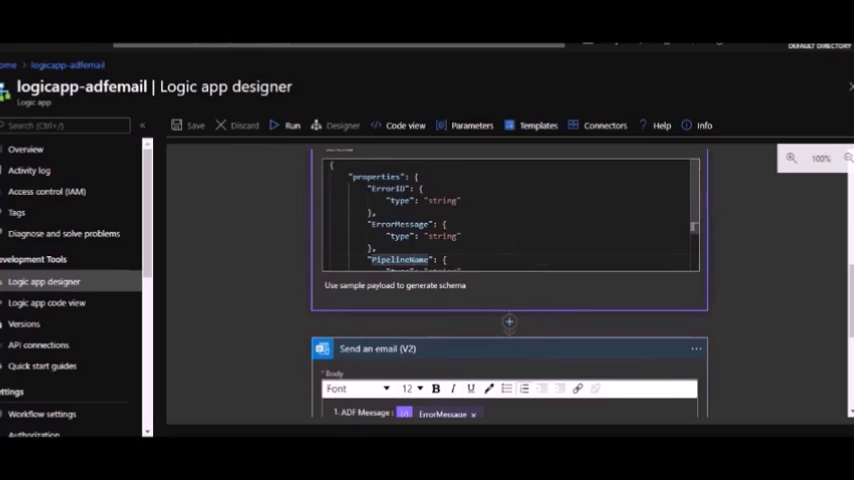
scroll(down, 3)
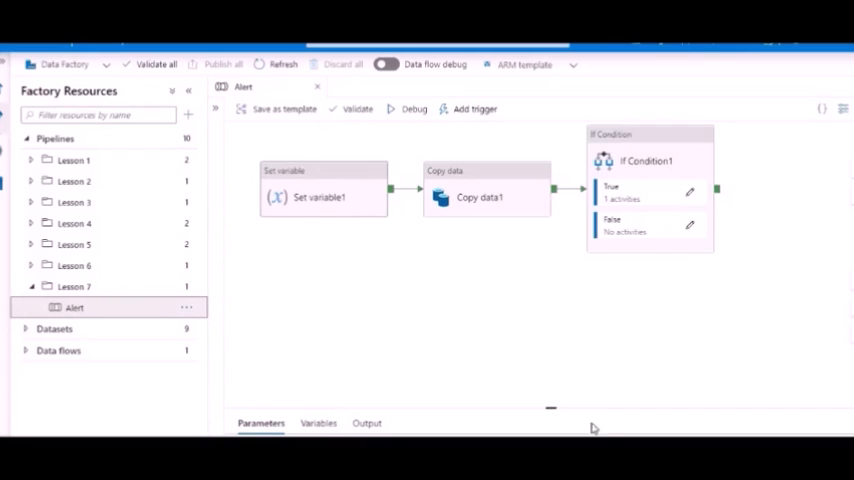
- View the SendEmail variable in the Variables panel, then select Copy data1's general properties
click(318, 331)
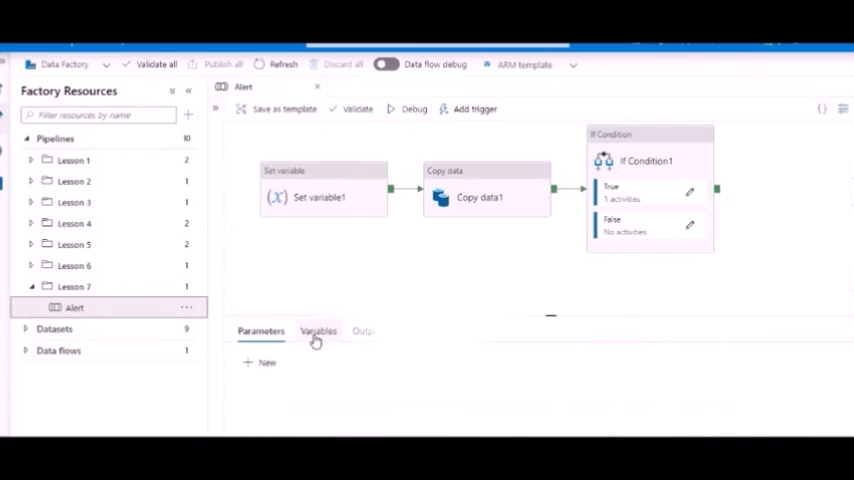
click(318, 331)
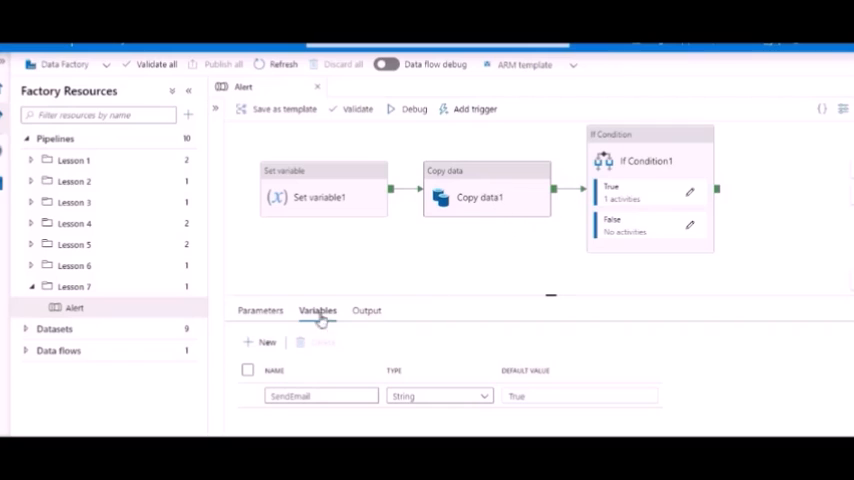
click(485, 192)
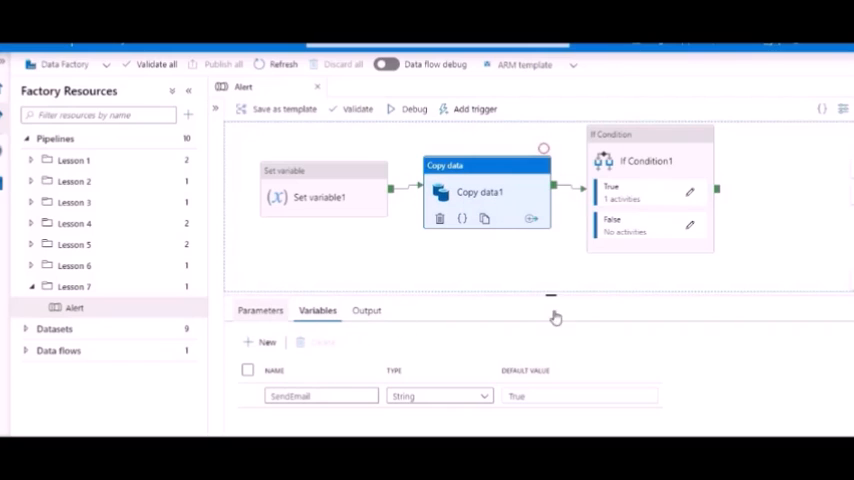
click(479, 192)
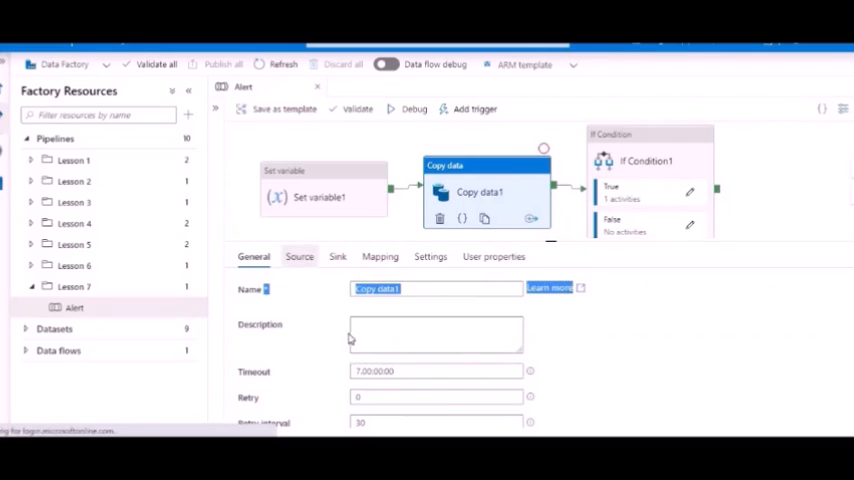
- Review Copy data1's AzureSqlTable_json source and sink datasets, both using table Emp
click(299, 257)
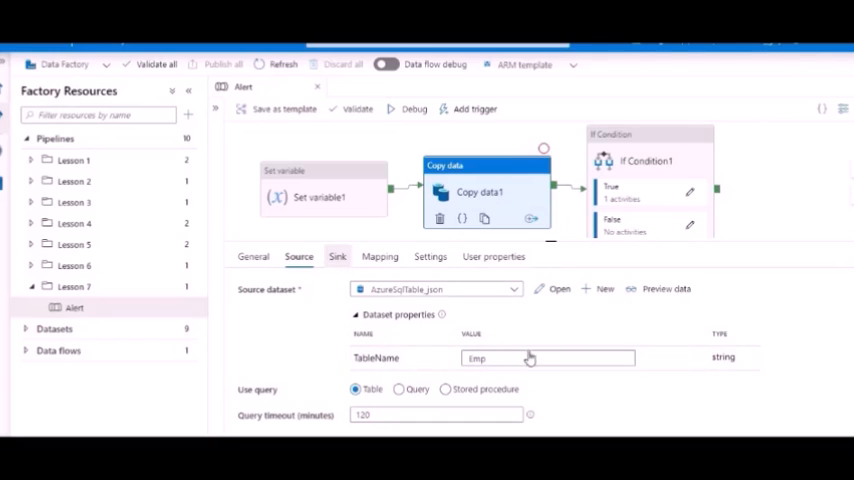
click(337, 256)
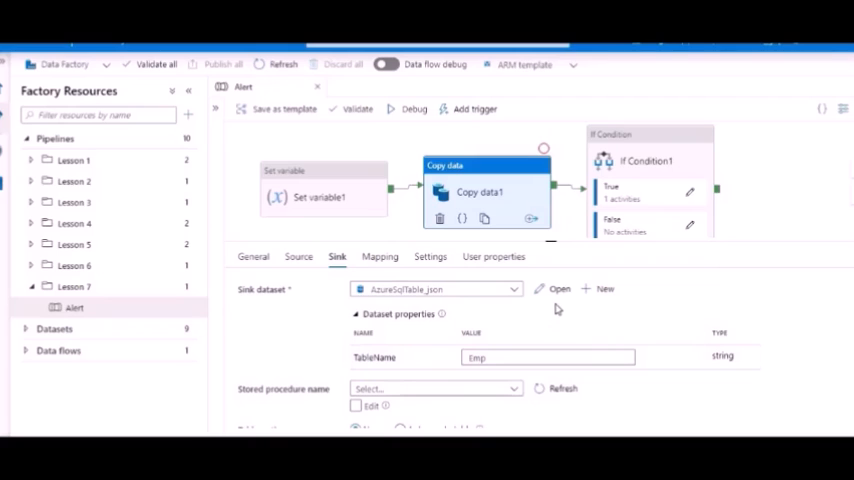
mouse_move(647, 149)
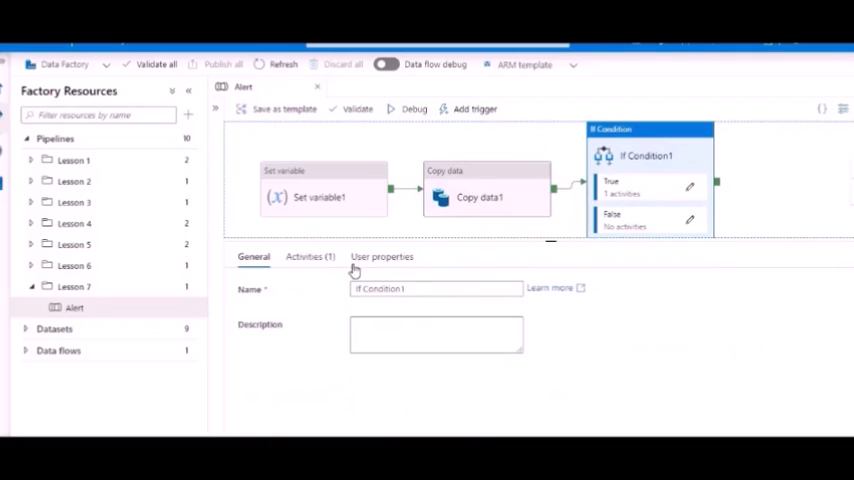
- View If Condition1's zero-rows-copied expression and open the True branch activities
click(303, 256)
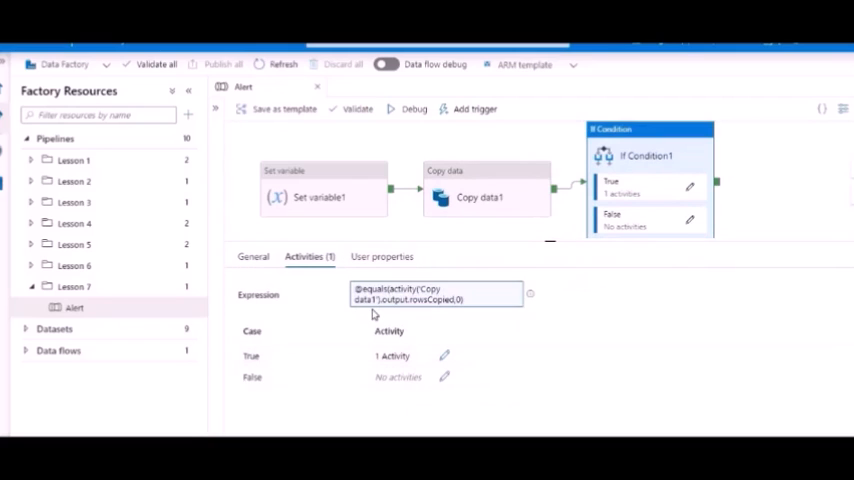
click(435, 293)
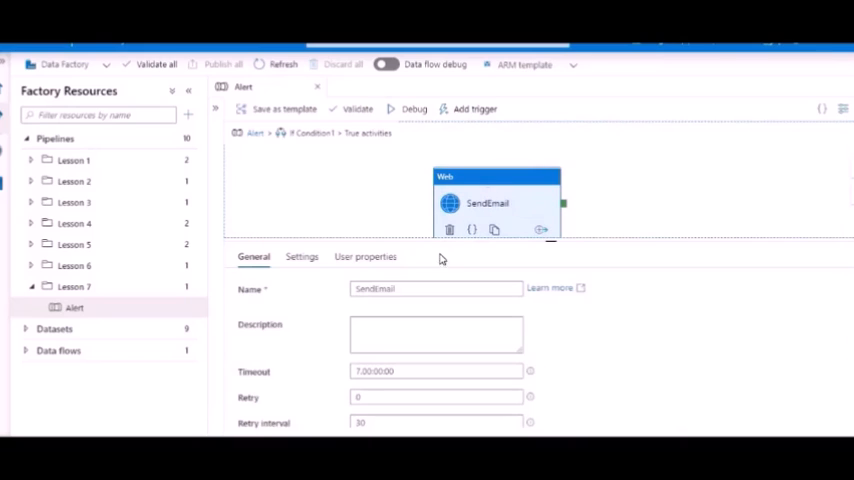
- Review SendEmail's settings: Logic App URL, POST method, JSON header and error body
click(301, 256)
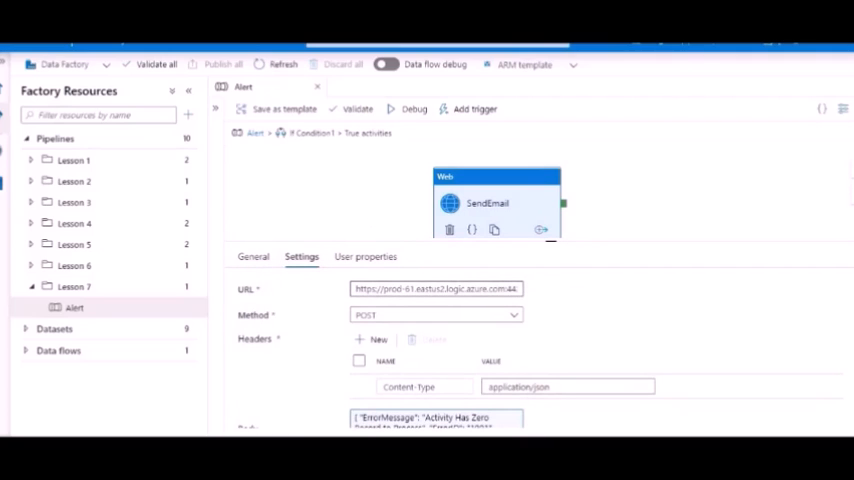
click(434, 288)
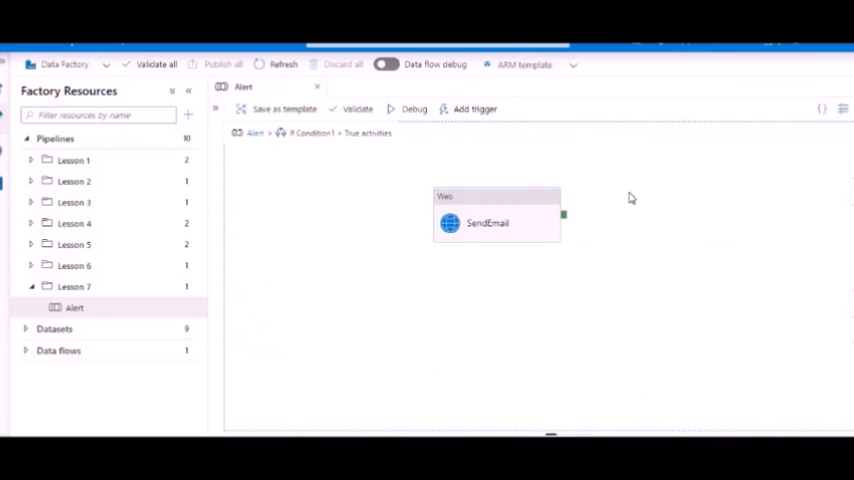
click(487, 223)
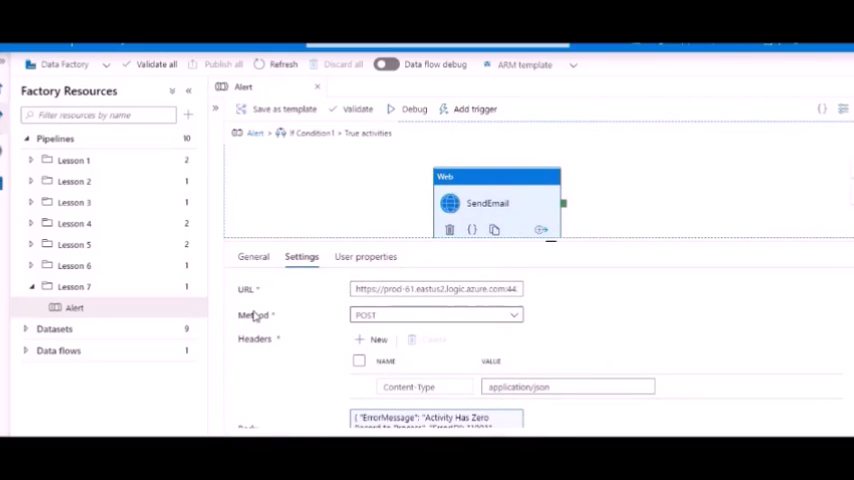
mouse_move(625, 321)
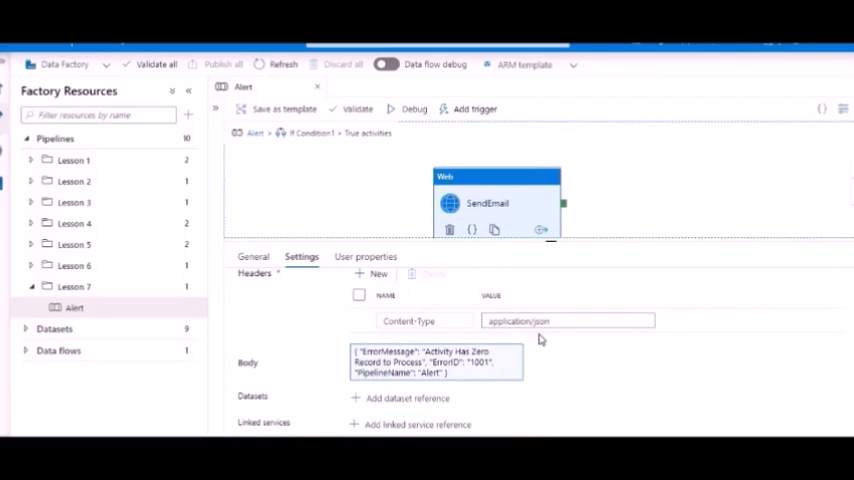
mouse_move(448, 370)
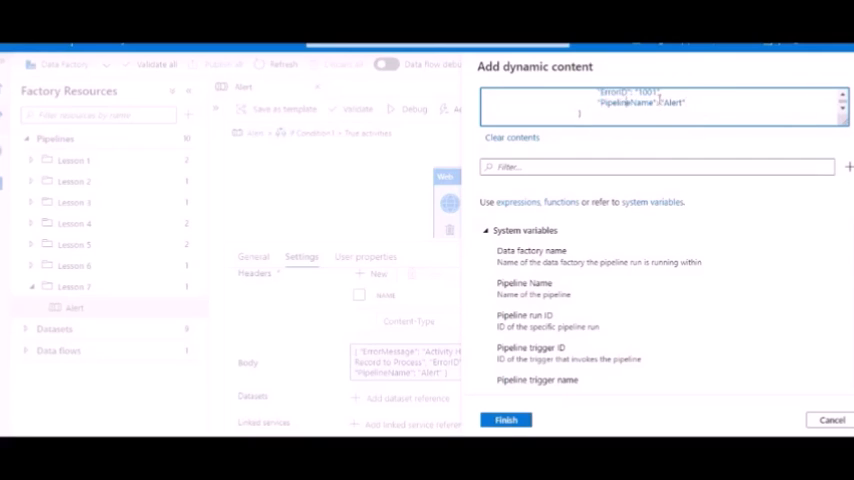
- Select the hard-coded PipelineName value Alert in the dynamic content editor
double_click(672, 102)
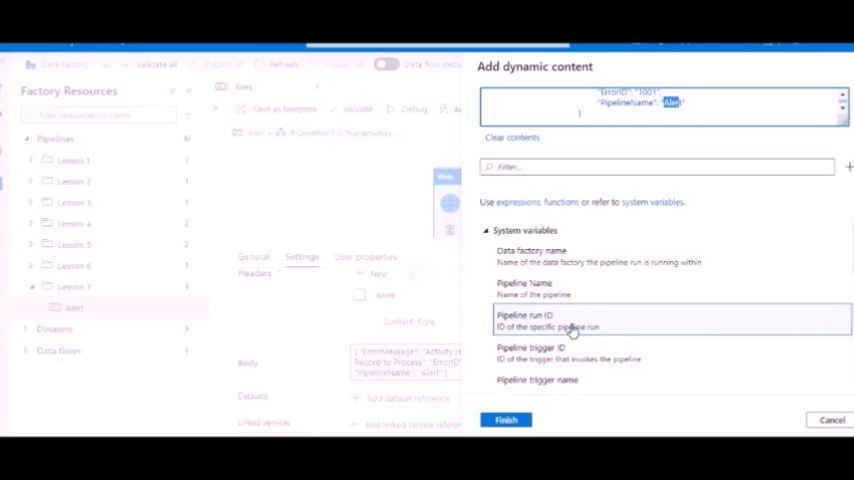
mouse_move(640, 352)
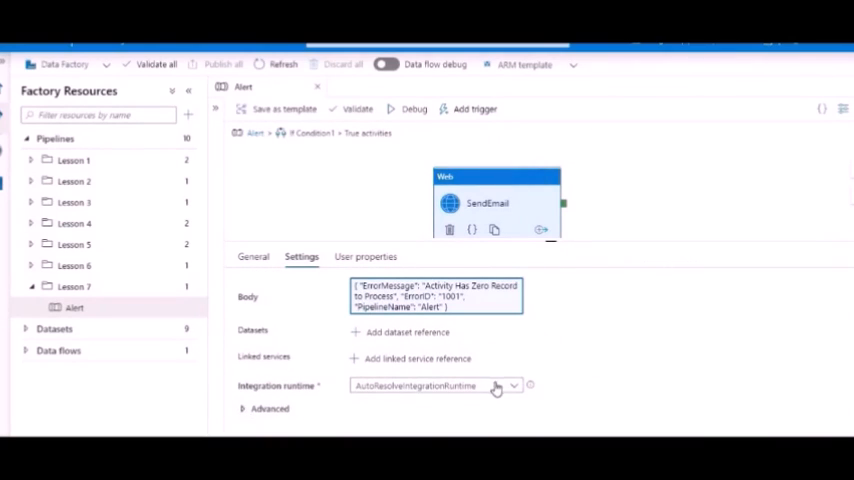
- Run the Alert pipeline in Debug mode and watch its run output
click(420, 109)
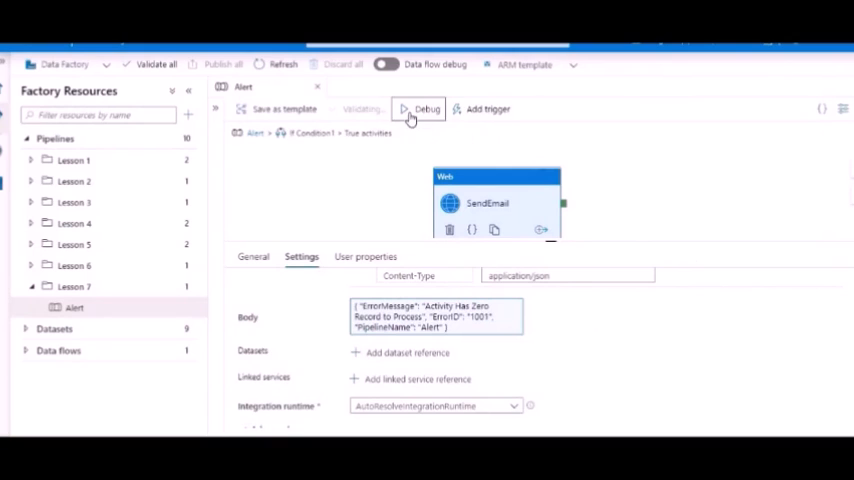
click(418, 109)
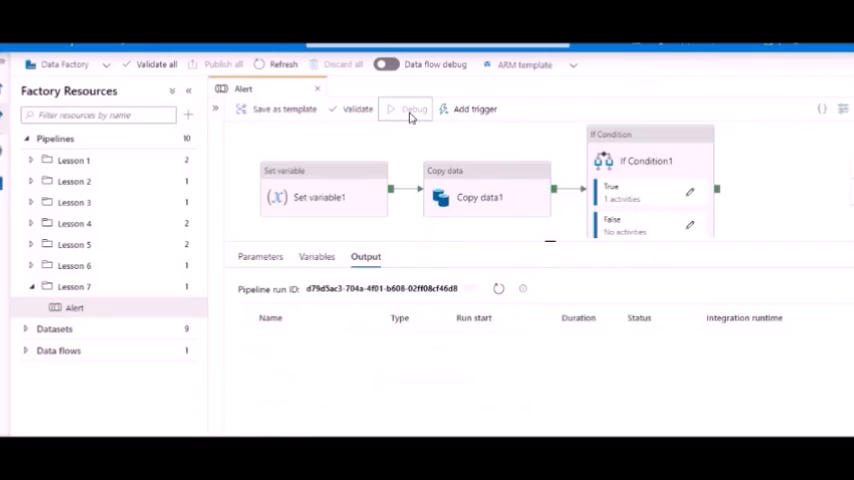
click(408, 109)
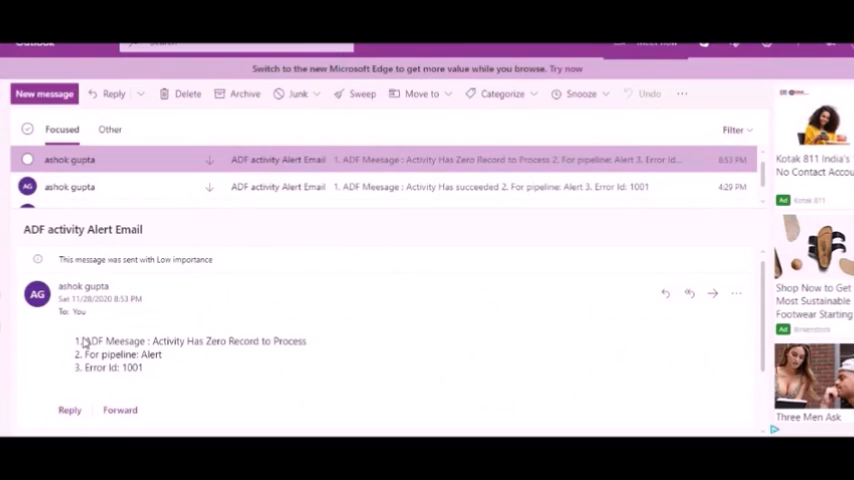
drag(77, 341, 165, 354)
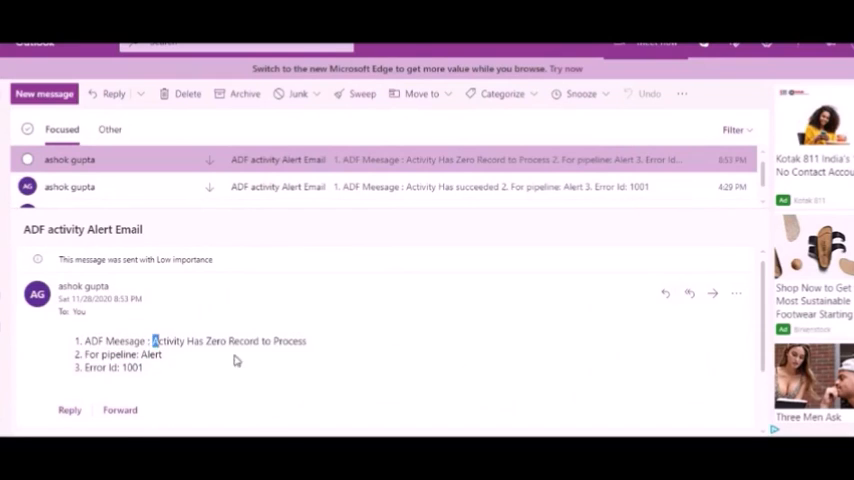
drag(157, 341, 307, 341)
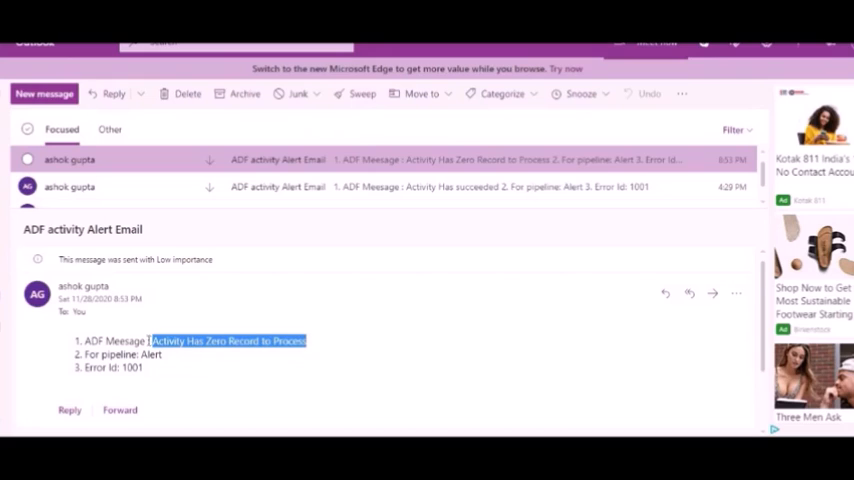